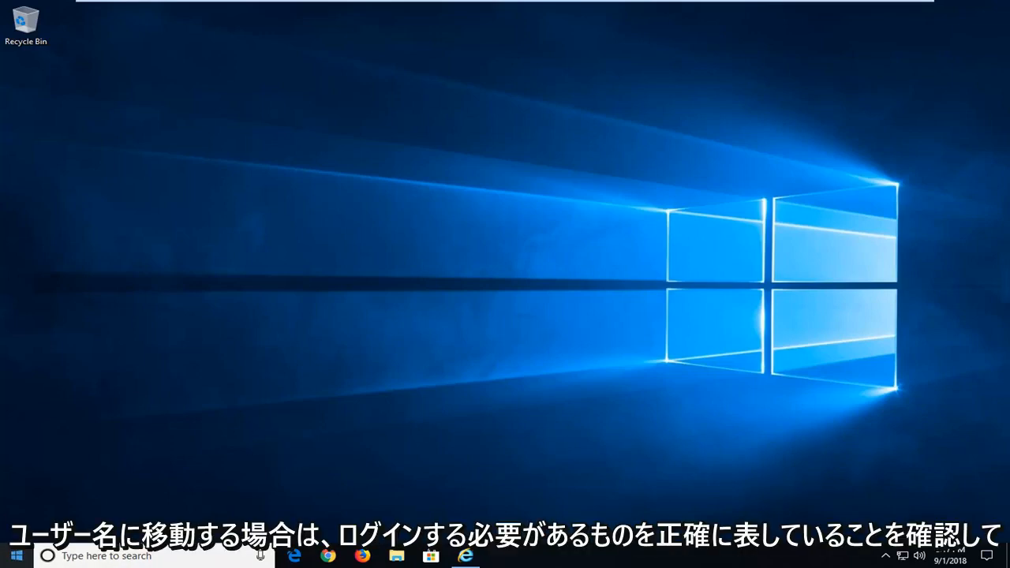
# Browse the Start menu's app list and power options, then search for regedit
pyautogui.click(16, 556)
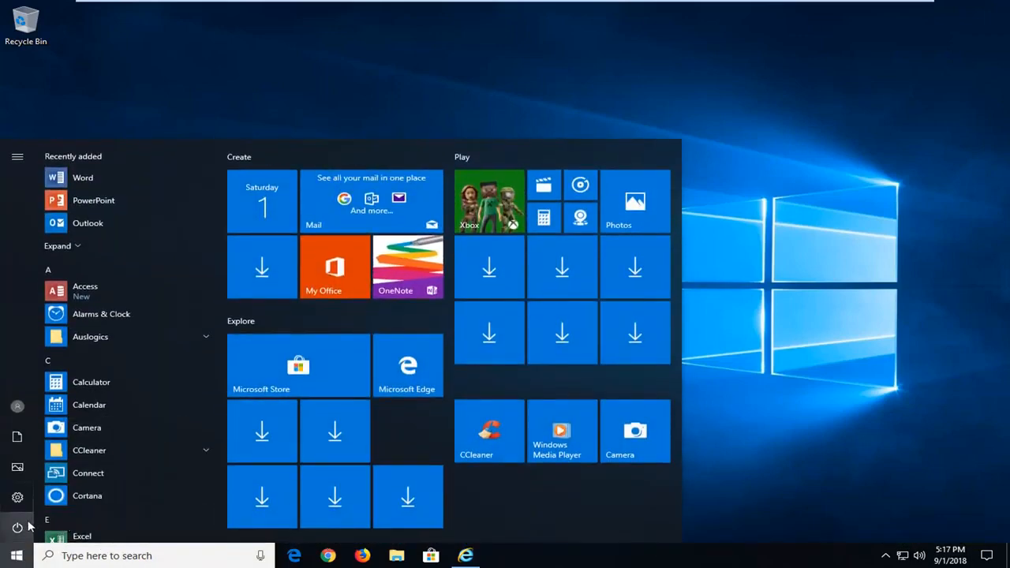
pyautogui.click(17, 527)
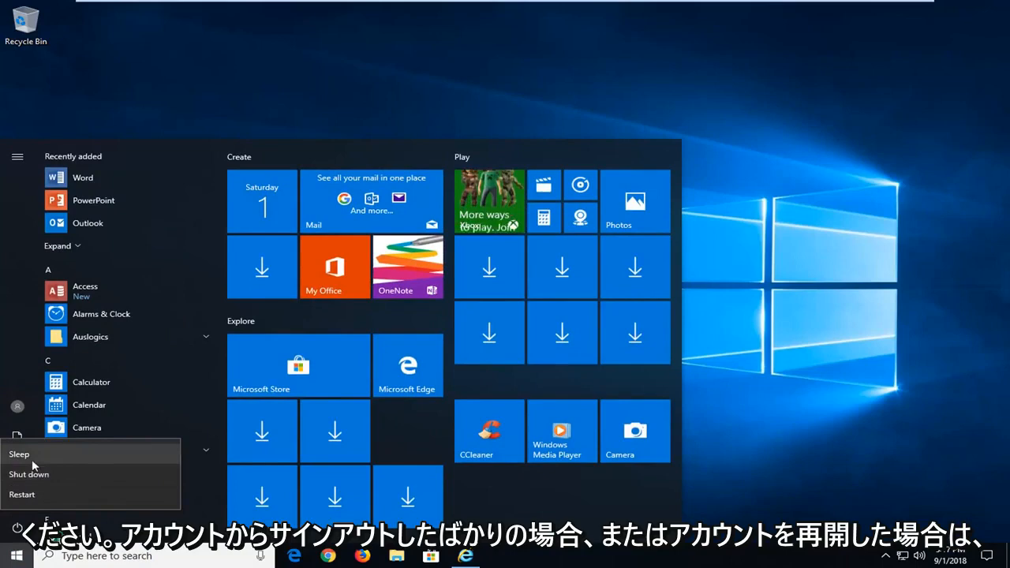
pyautogui.moveTo(288, 124)
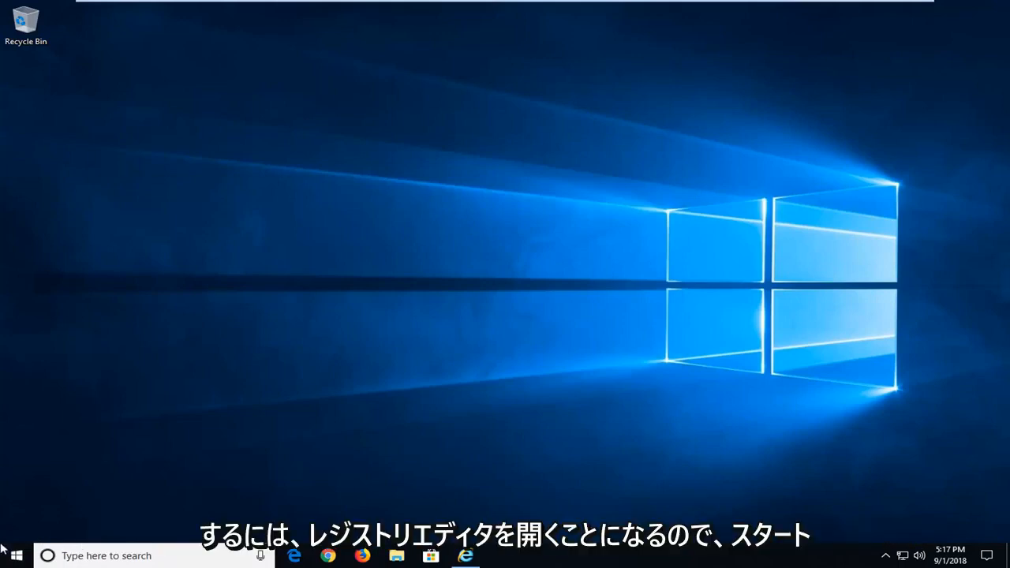
pyautogui.click(13, 555)
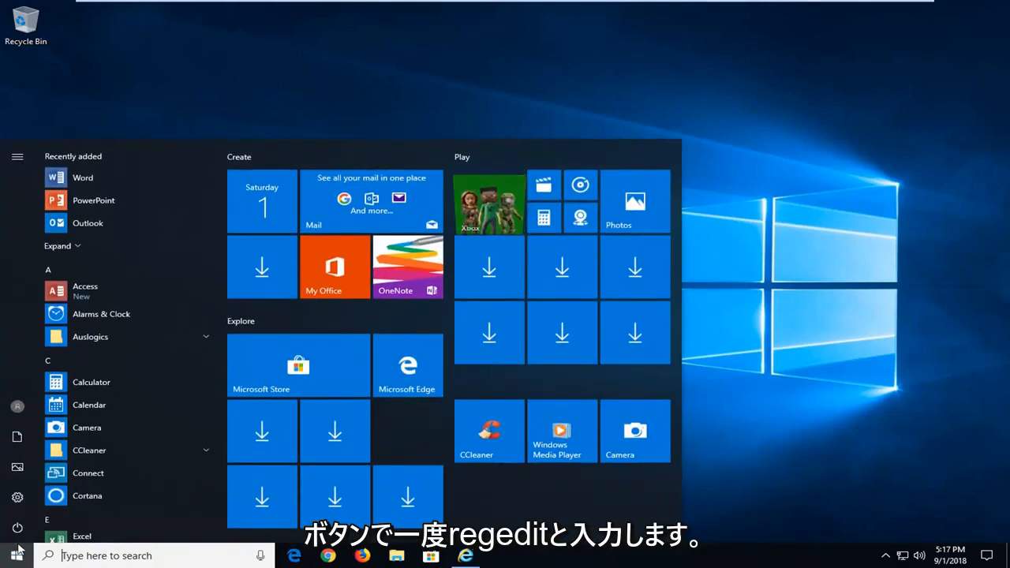
pyautogui.write('regedit')
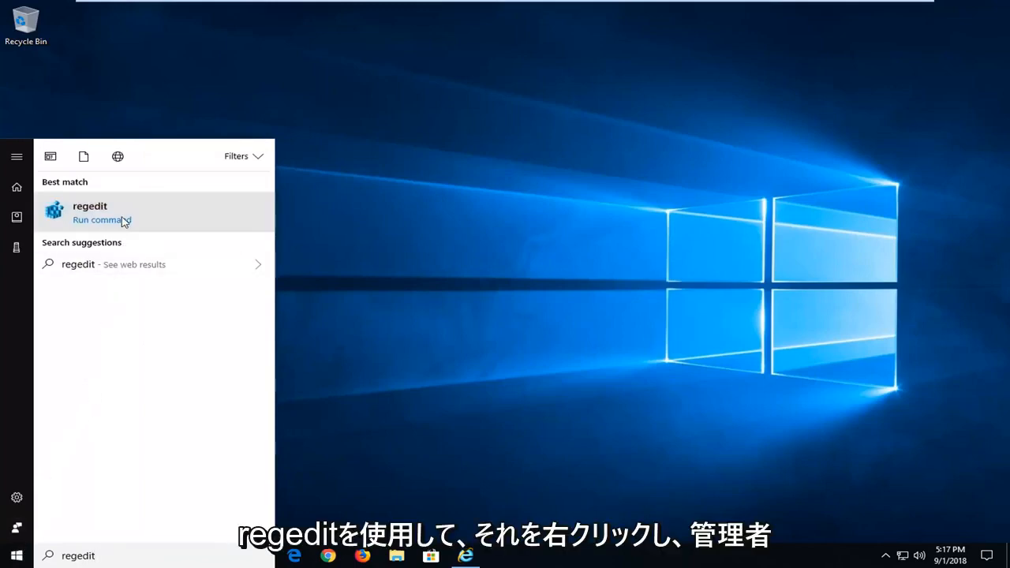
# Run Registry Editor as administrator and approve the User Account Control prompt
pyautogui.rightClick(89, 212)
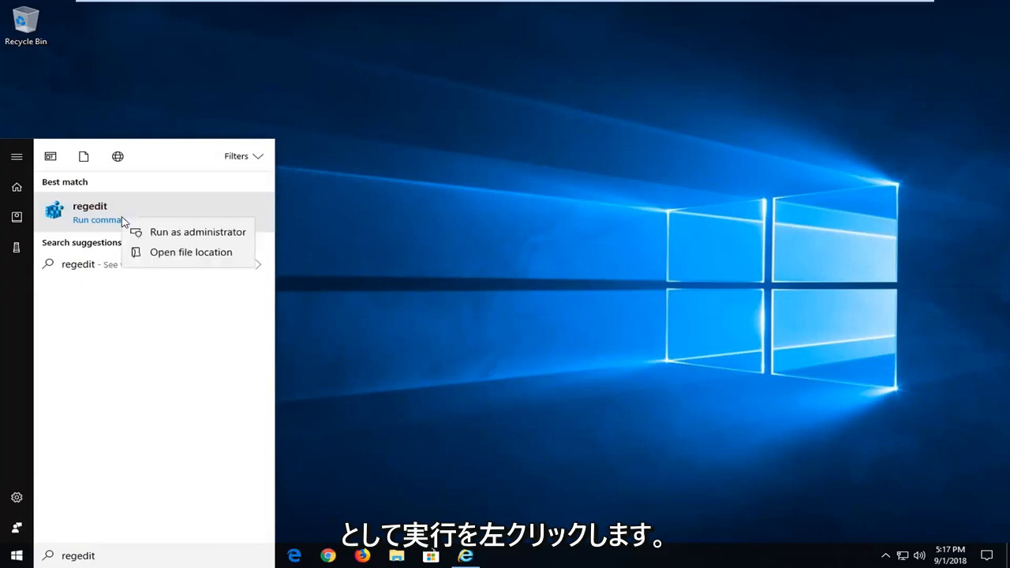
pyautogui.click(197, 231)
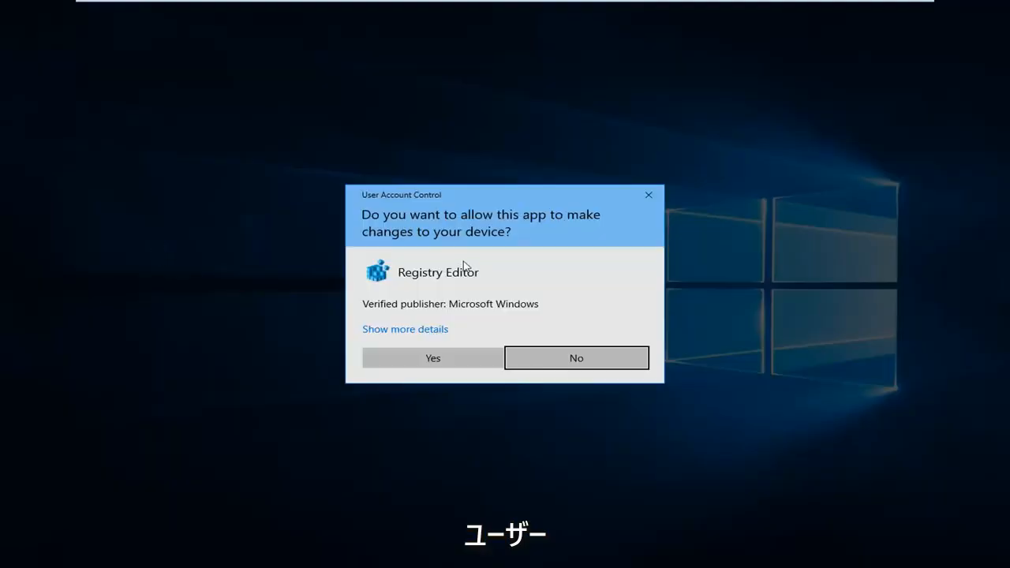
pyautogui.click(433, 357)
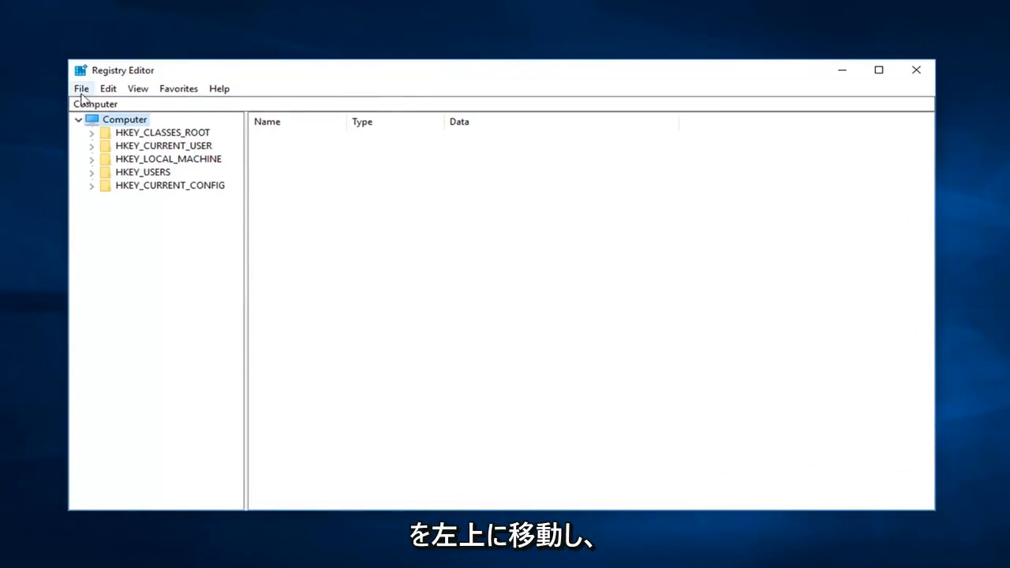
pyautogui.click(80, 87)
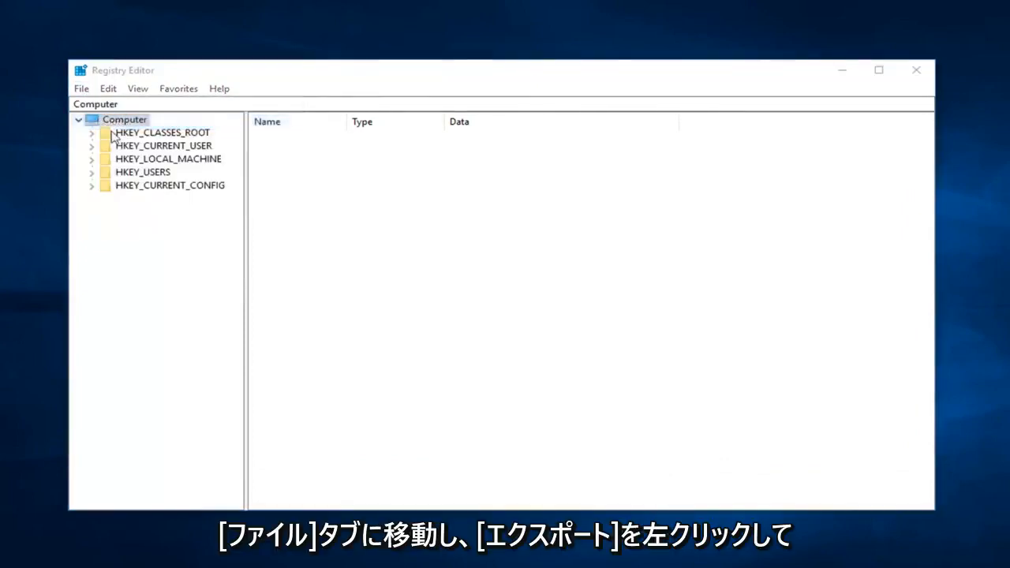
pyautogui.click(80, 88)
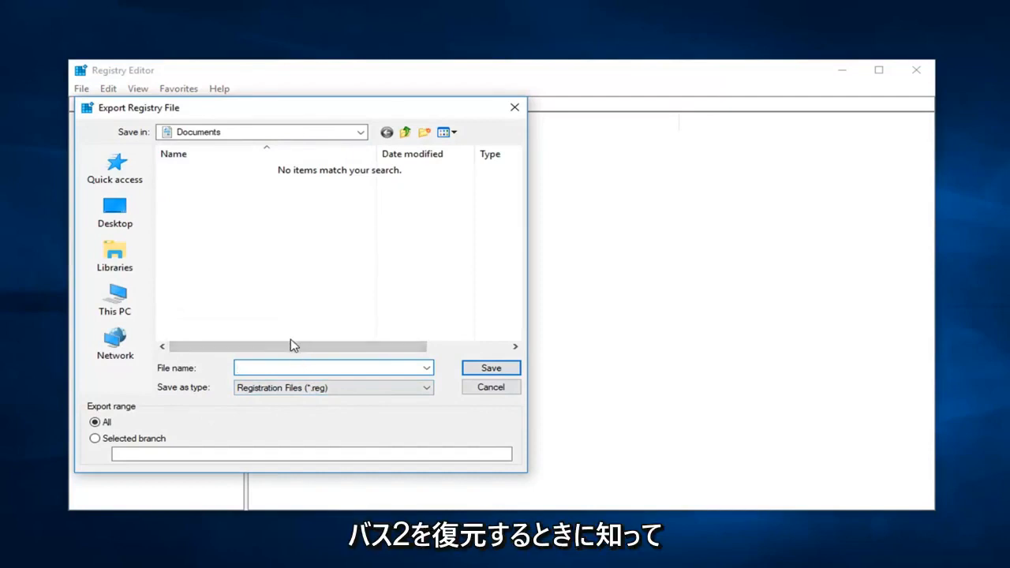
pyautogui.click(114, 210)
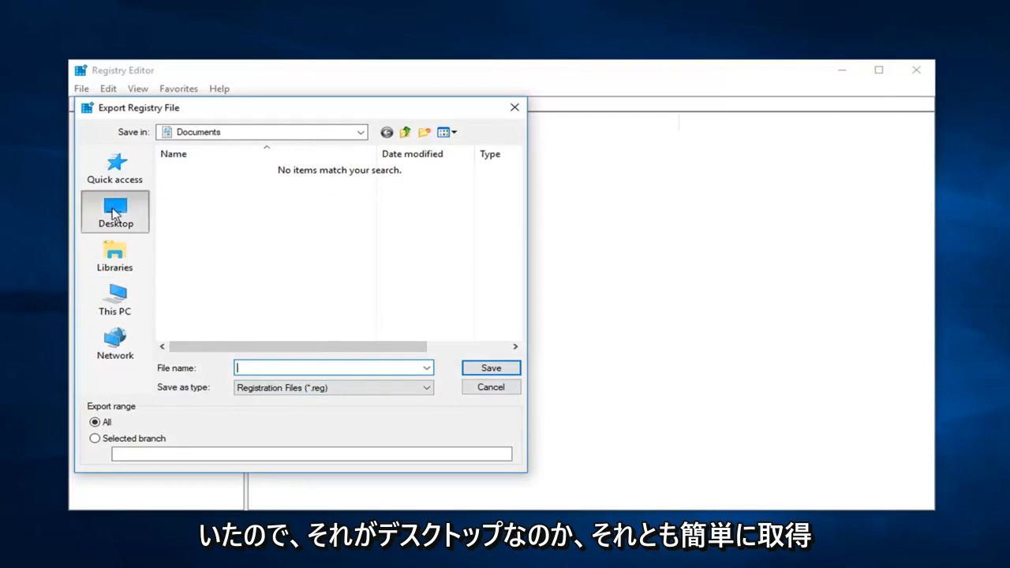
pyautogui.click(114, 212)
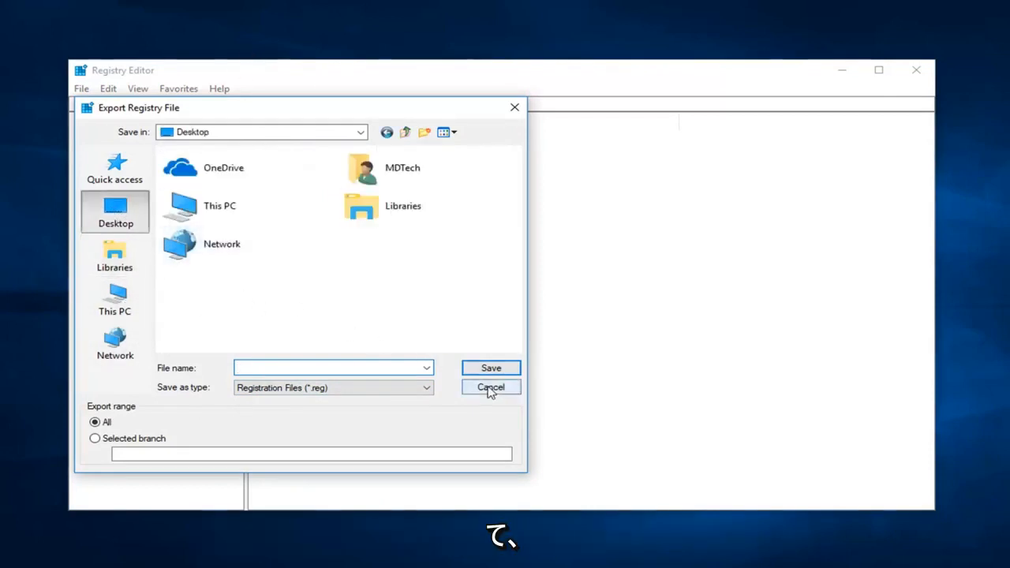
pyautogui.click(490, 387)
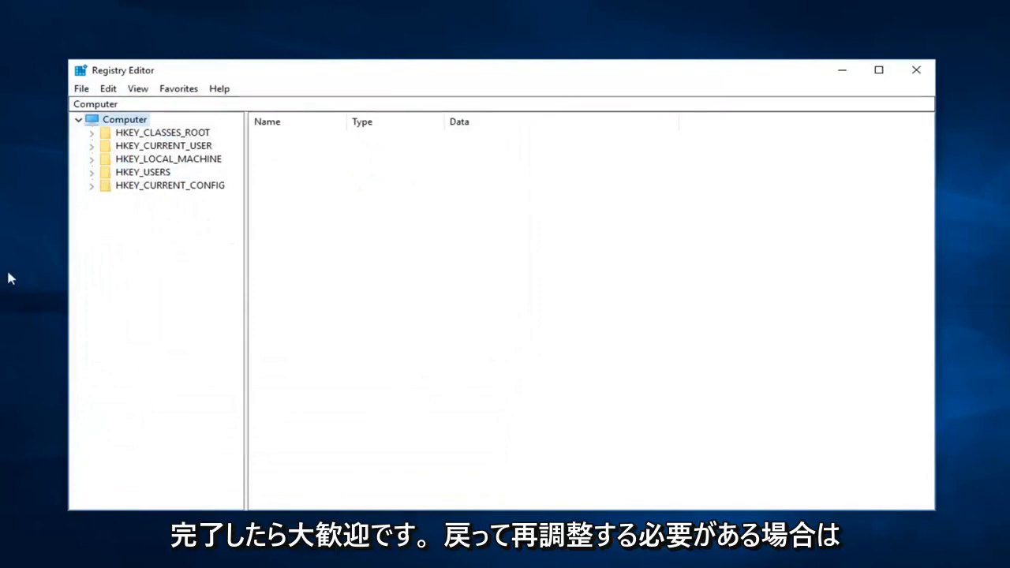
pyautogui.moveTo(81, 89)
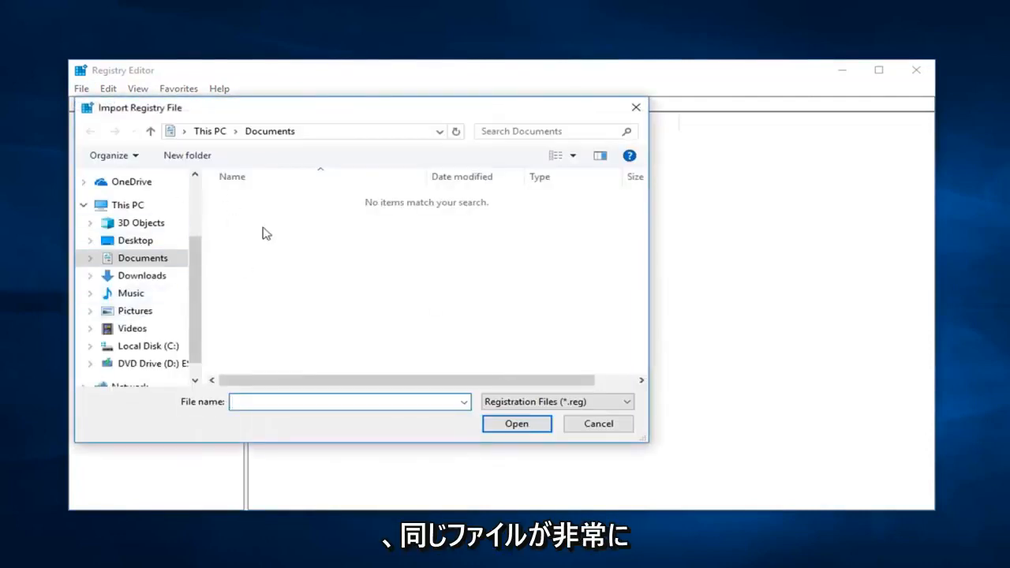
pyautogui.click(597, 424)
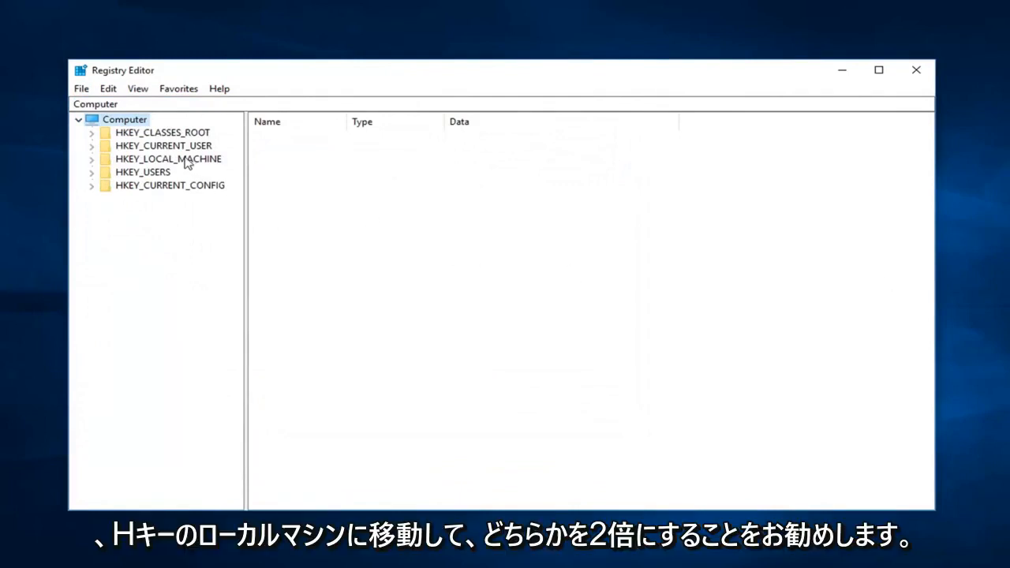
# Expand HKEY_LOCAL_MACHINE\SOFTWARE\Microsoft\Windows NT and select the S-1-5-18 profile key under ProfileList
pyautogui.click(168, 159)
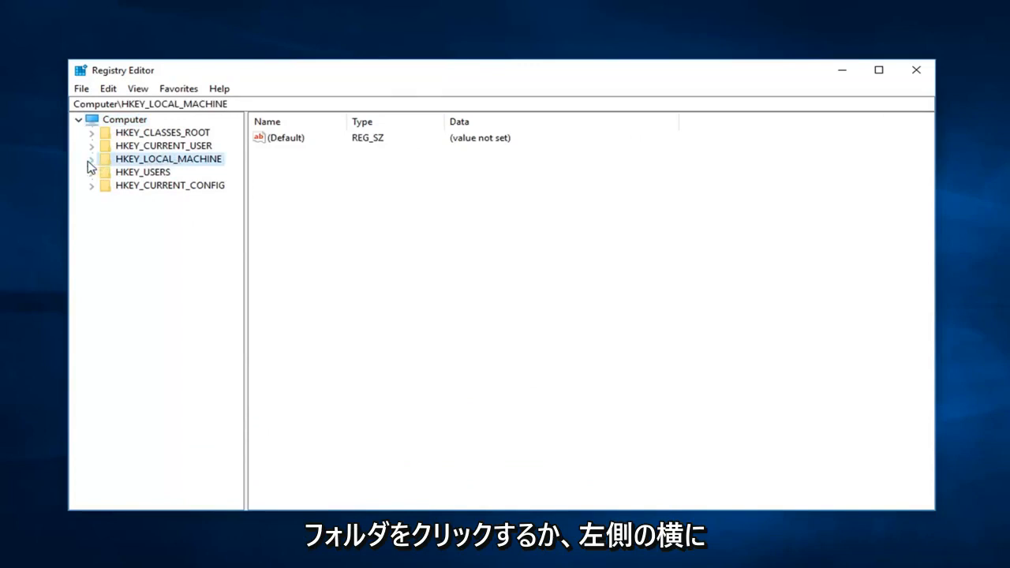
pyautogui.click(91, 159)
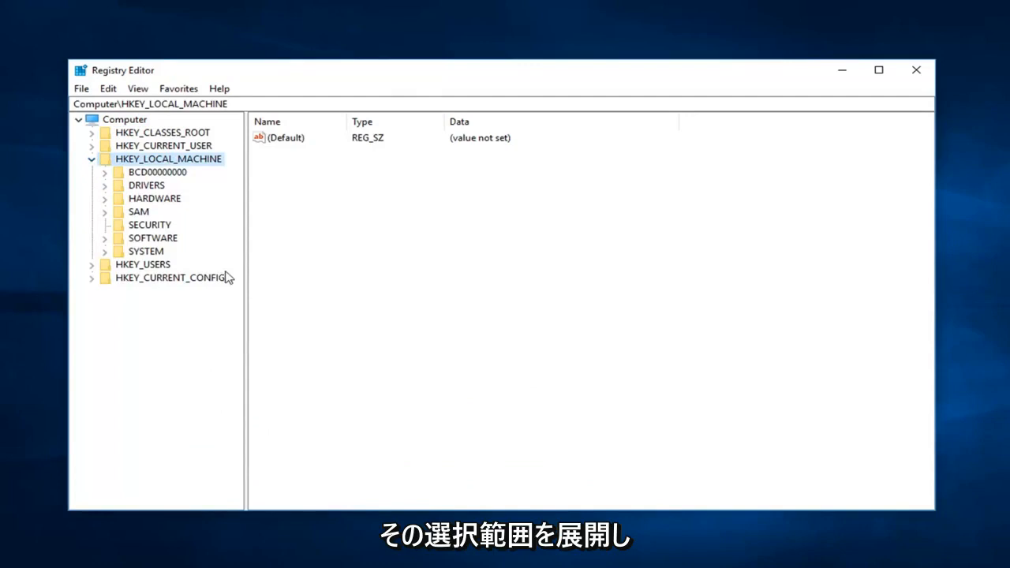
pyautogui.click(105, 238)
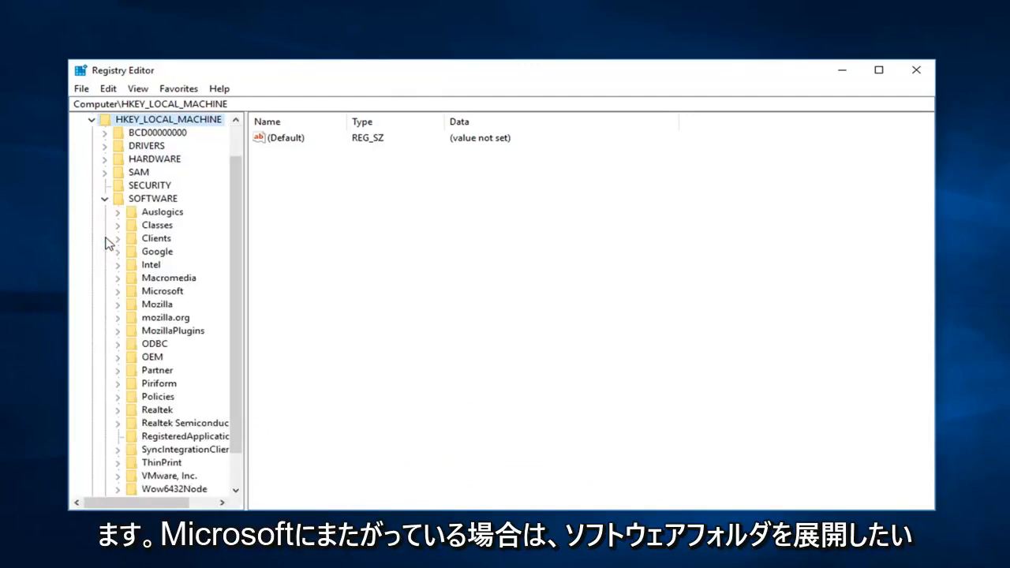
pyautogui.scroll(-3)
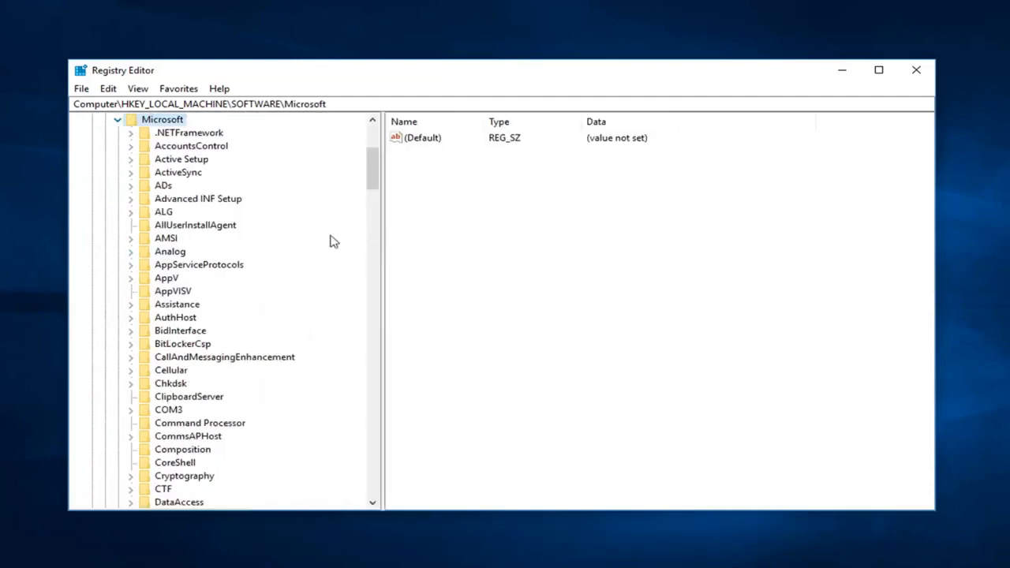
pyautogui.scroll(-3)
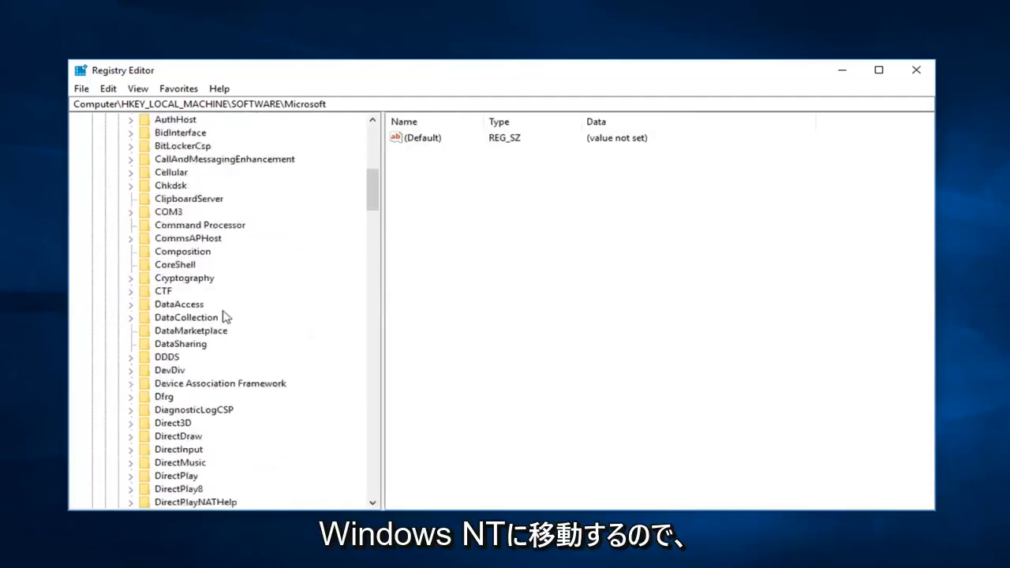
pyautogui.scroll(-3)
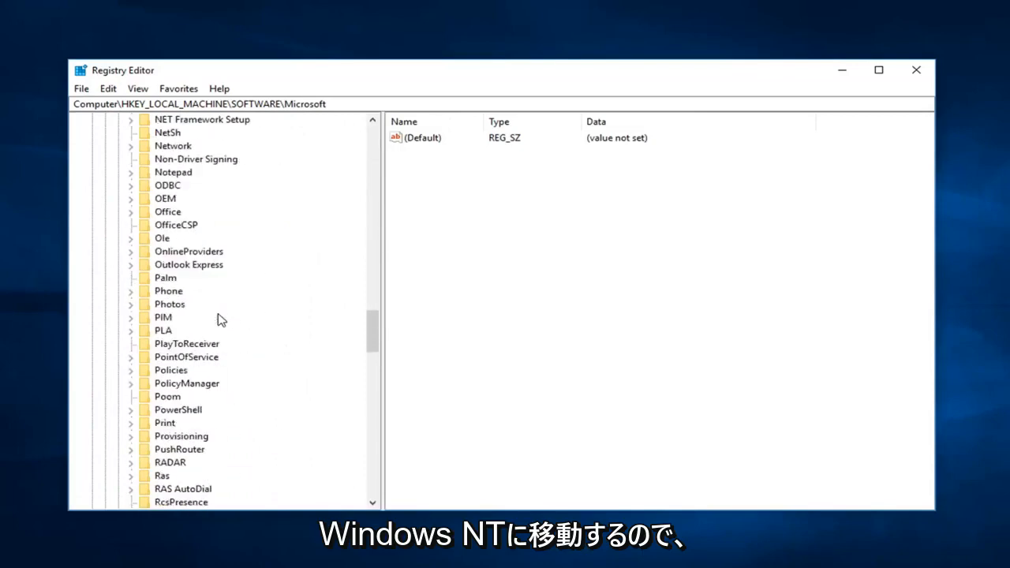
pyautogui.scroll(-3)
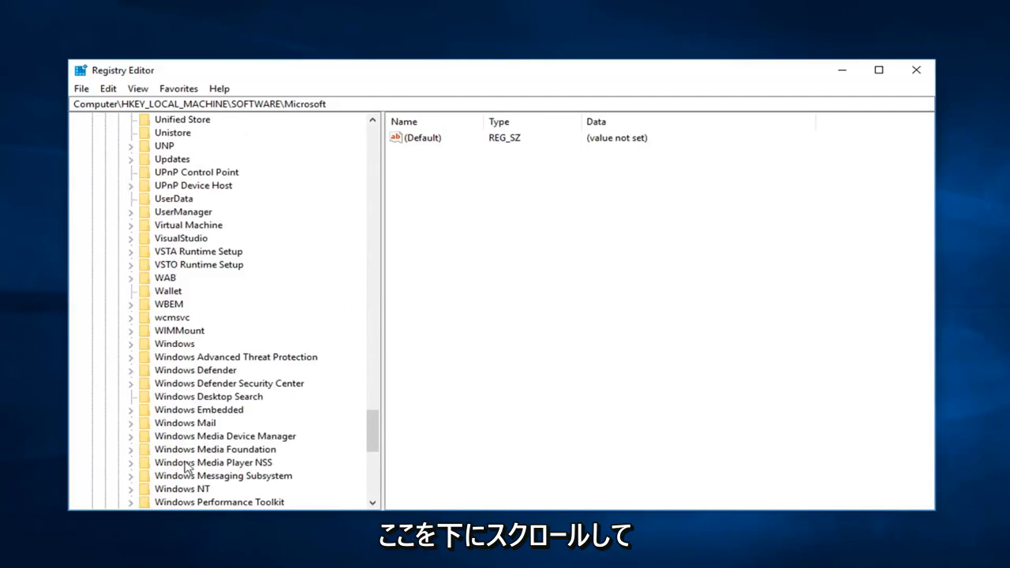
pyautogui.click(182, 370)
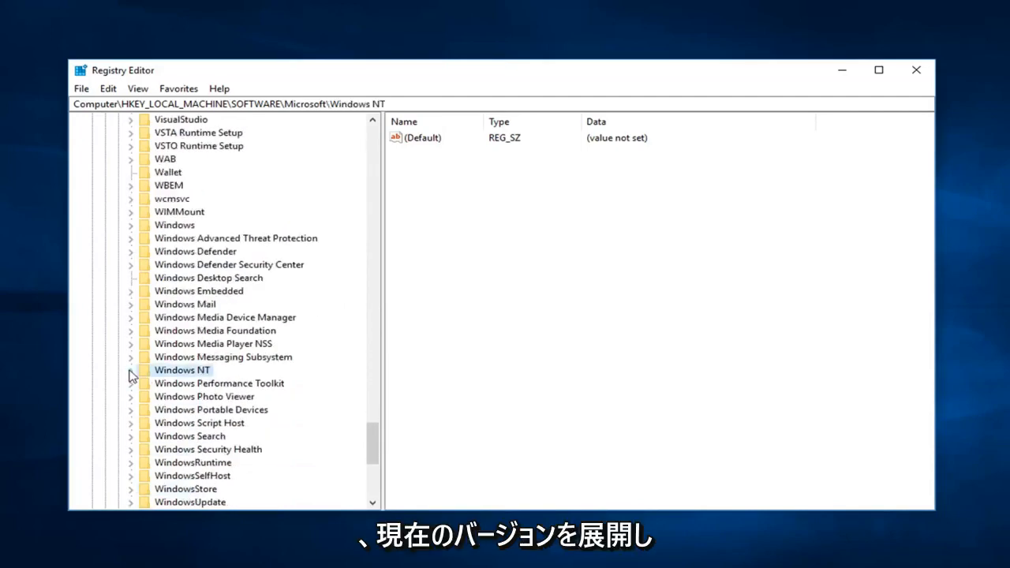
pyautogui.click(130, 370)
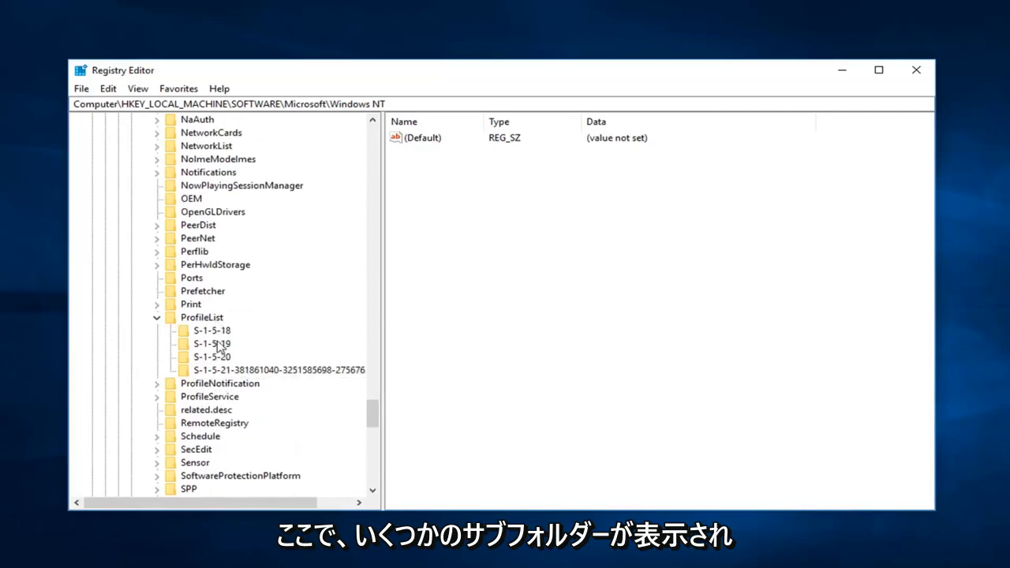
pyautogui.click(211, 330)
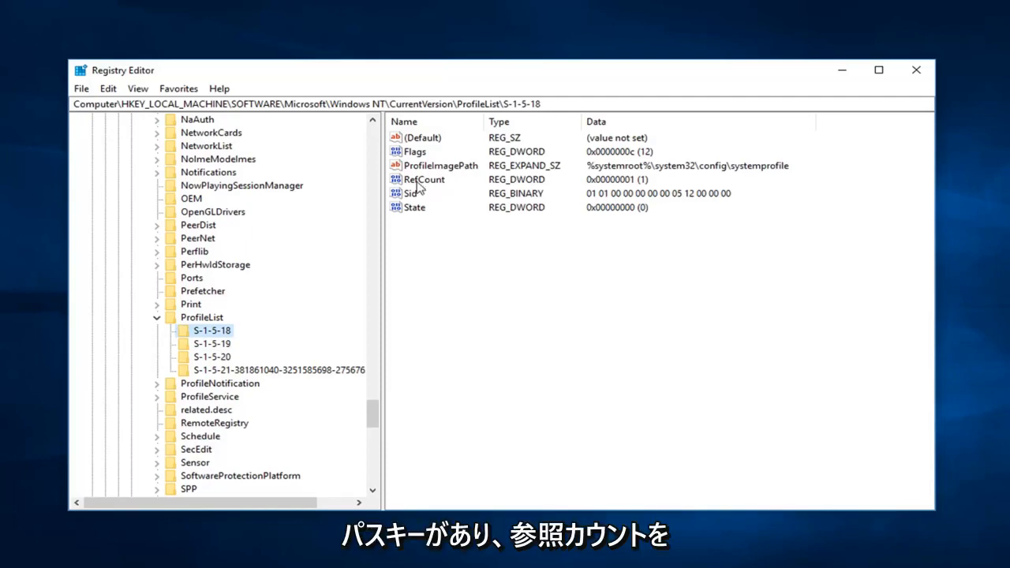
# Change the RefCount value data of S-1-5-18 to 0 and confirm
pyautogui.doubleClick(424, 179)
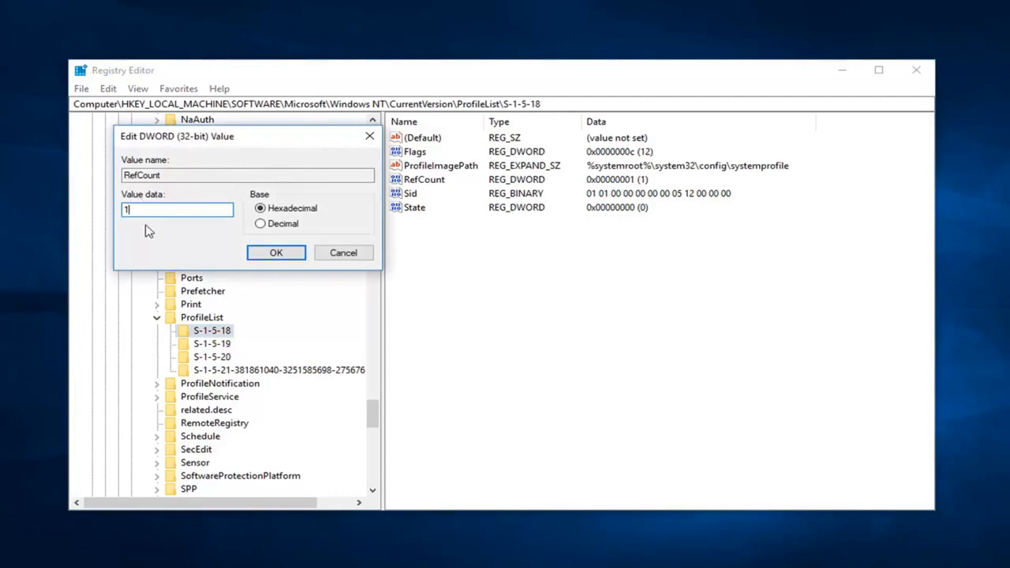
pyautogui.write('0')
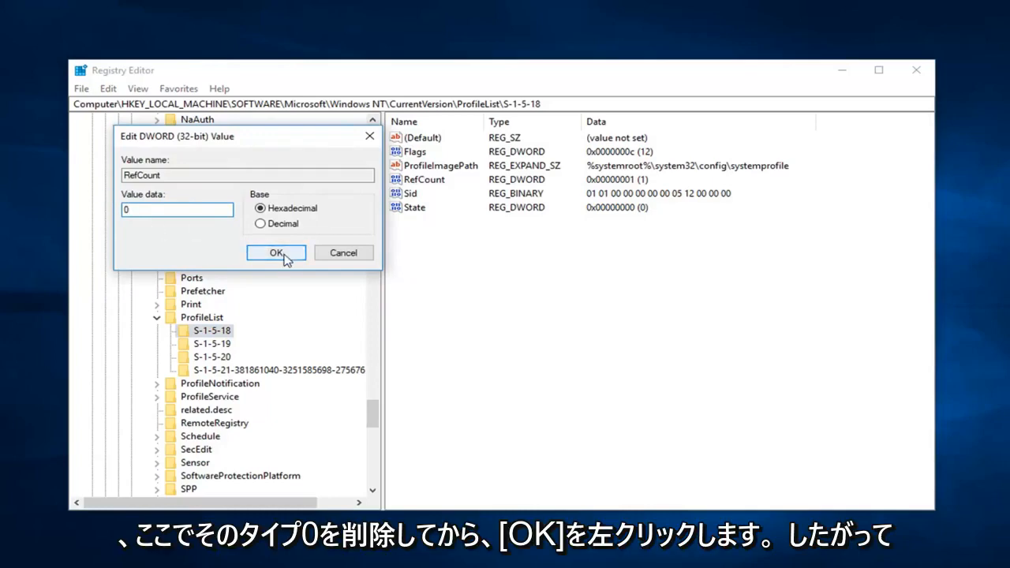
pyautogui.click(275, 253)
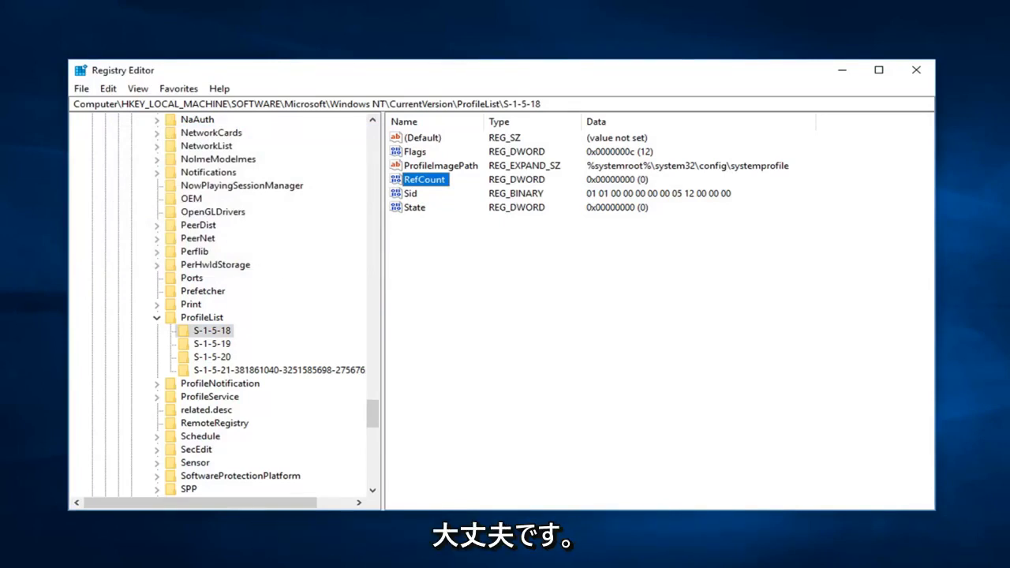
# Search 'windo' from the Start menu and open Check for updates settings
pyautogui.click(915, 70)
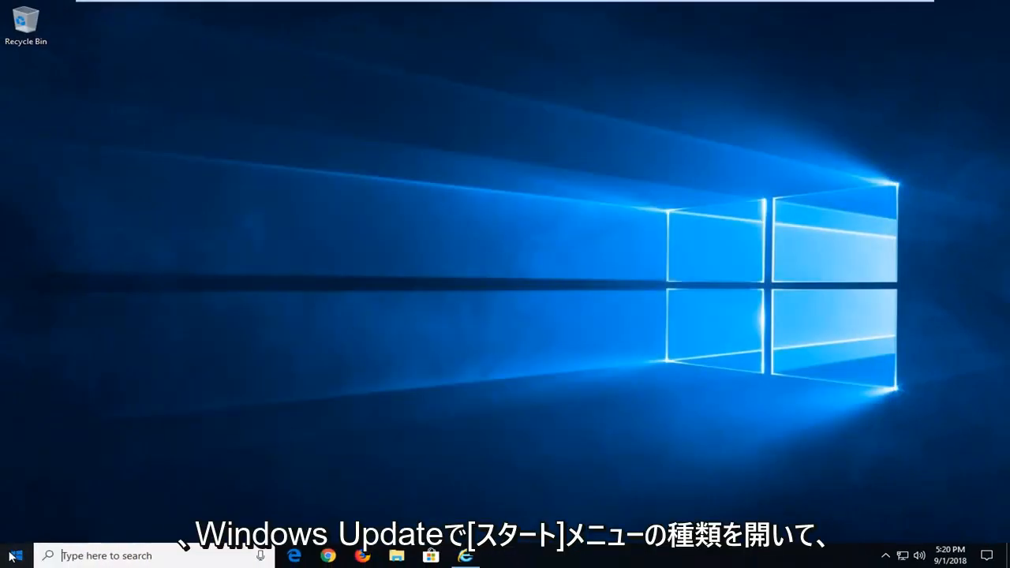
pyautogui.write('windows updates')
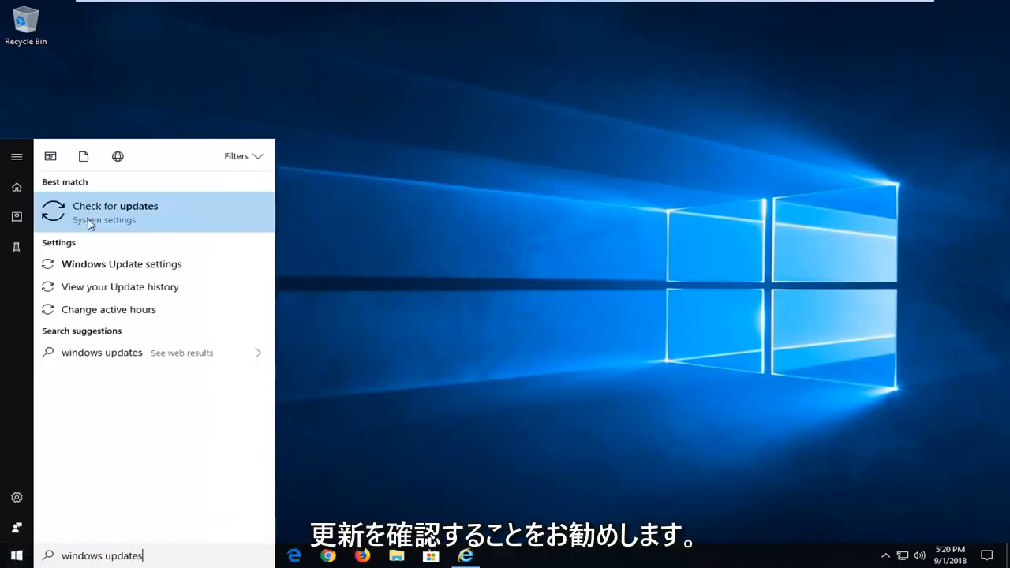
pyautogui.click(115, 206)
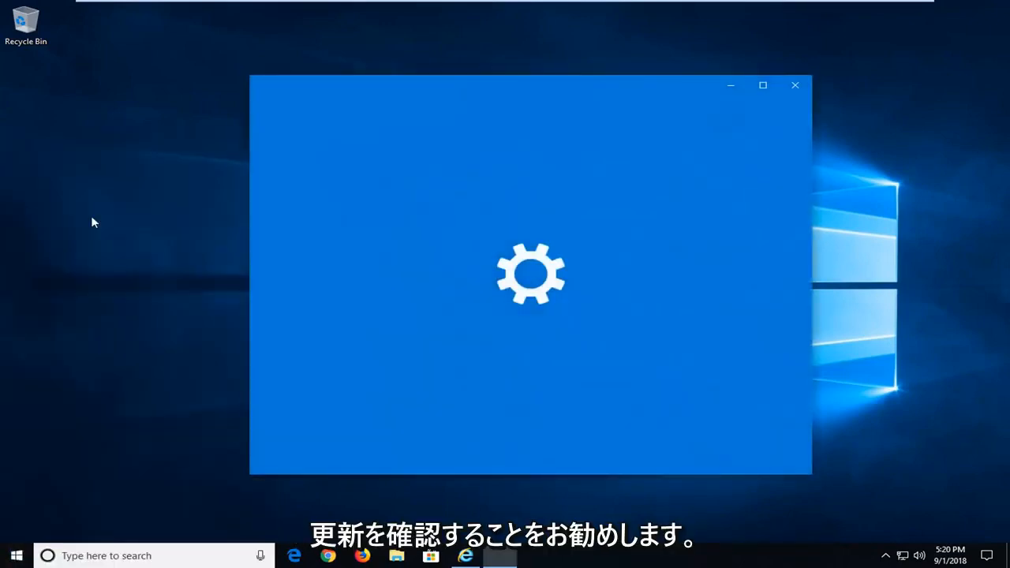